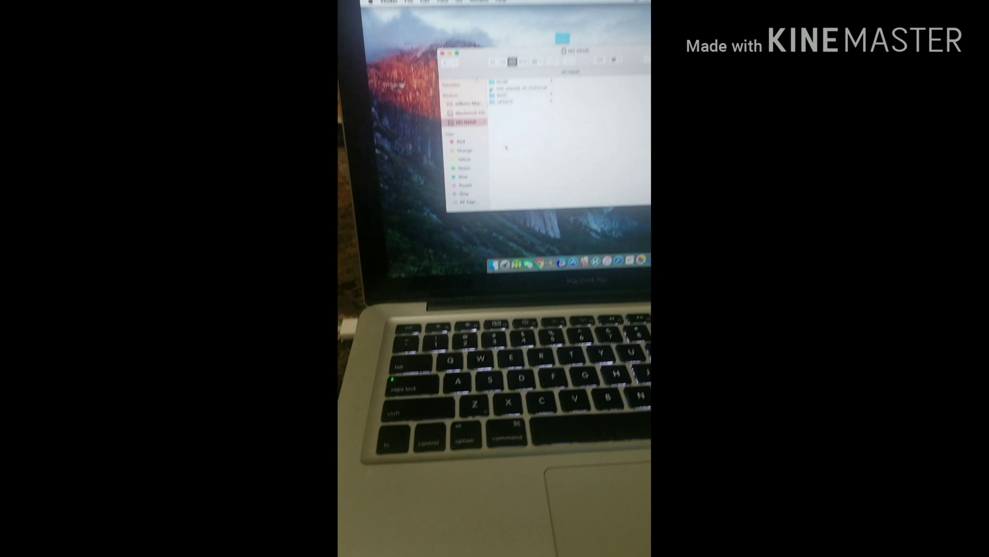
- Paste the four copied firmware items into the UPDATE folder on the NO NAME card
{"action": "right_click", "coordinate": [501, 127]}
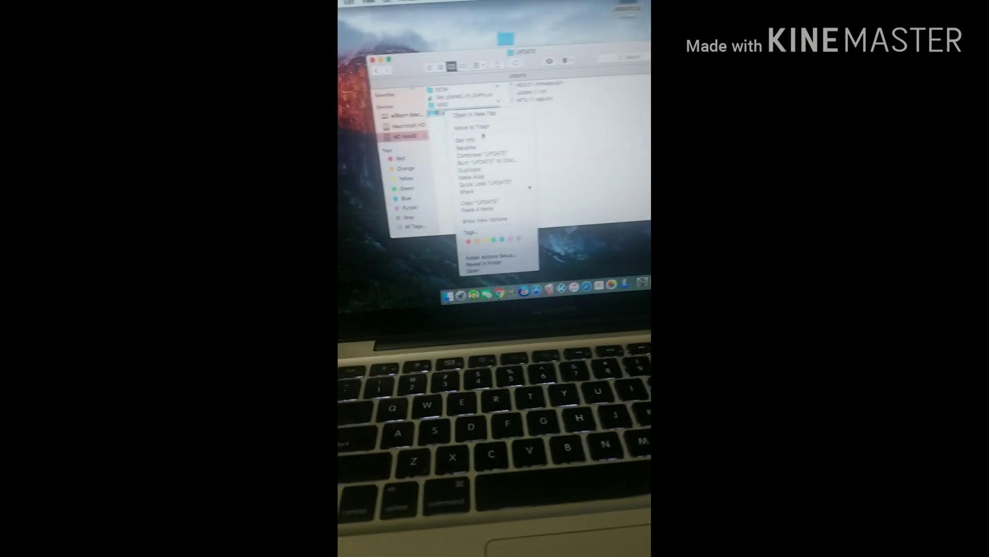
{"action": "mouse_move", "coordinate": [483, 197]}
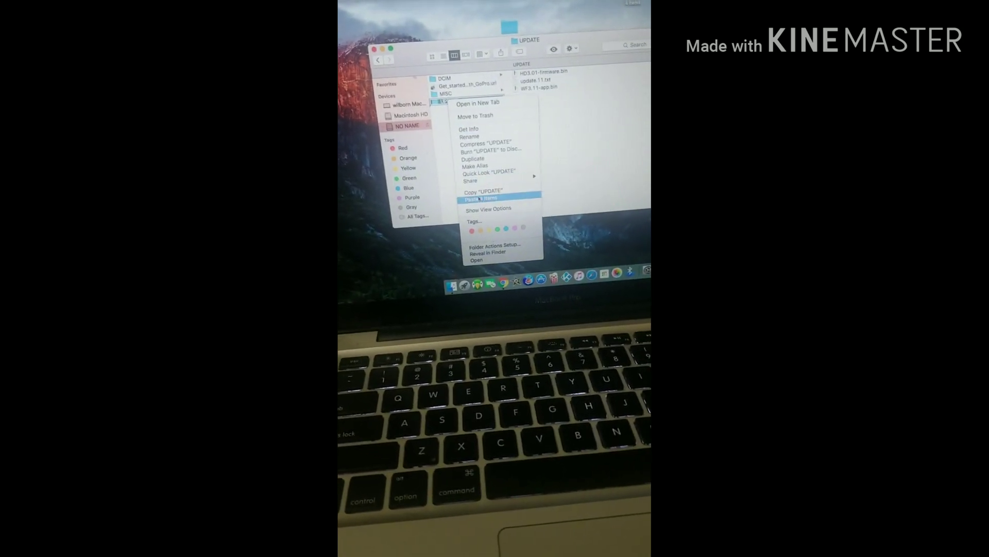
{"action": "left_click", "coordinate": [484, 197]}
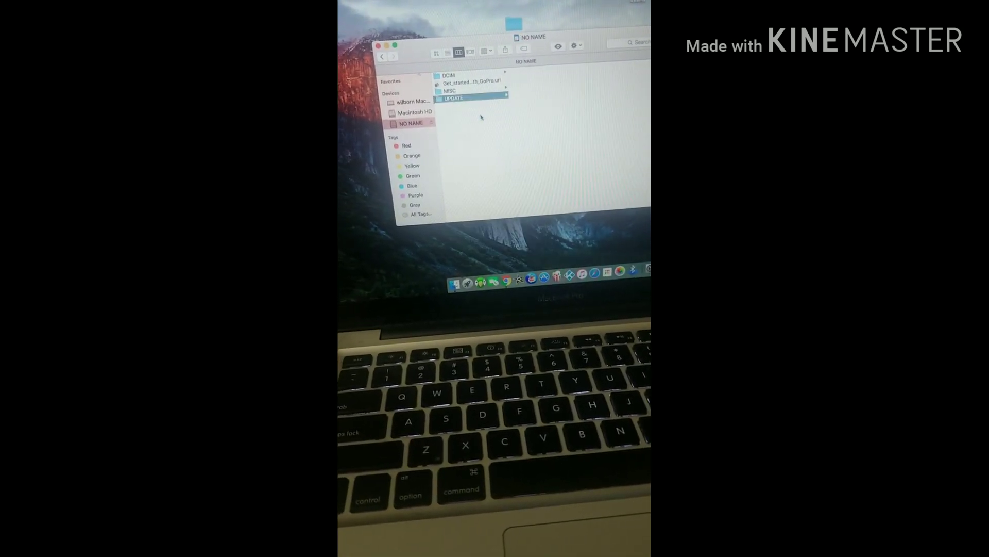